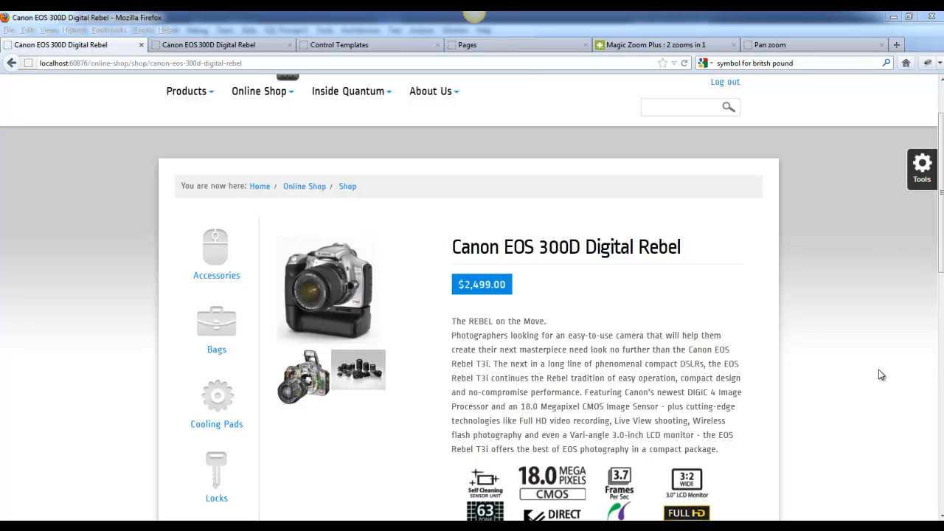
mouse_move(847, 351)
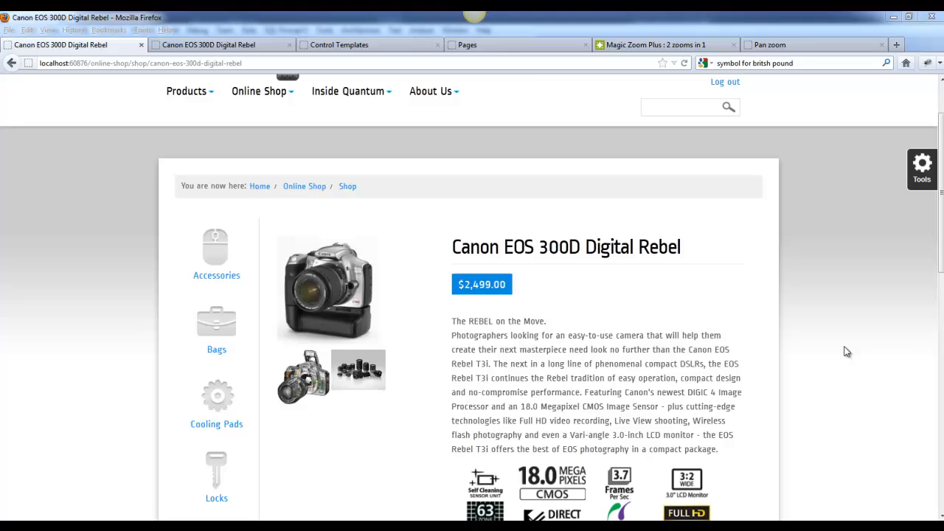
mouse_move(617, 328)
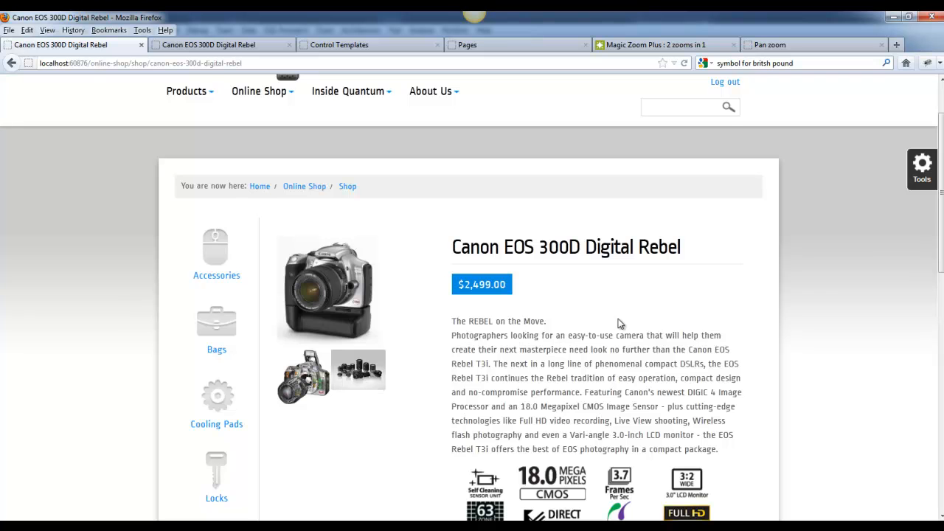
Enlarge the main Canon EOS 300D photo in the lightbox and advance to the cutaway image.
scroll("down", 3)
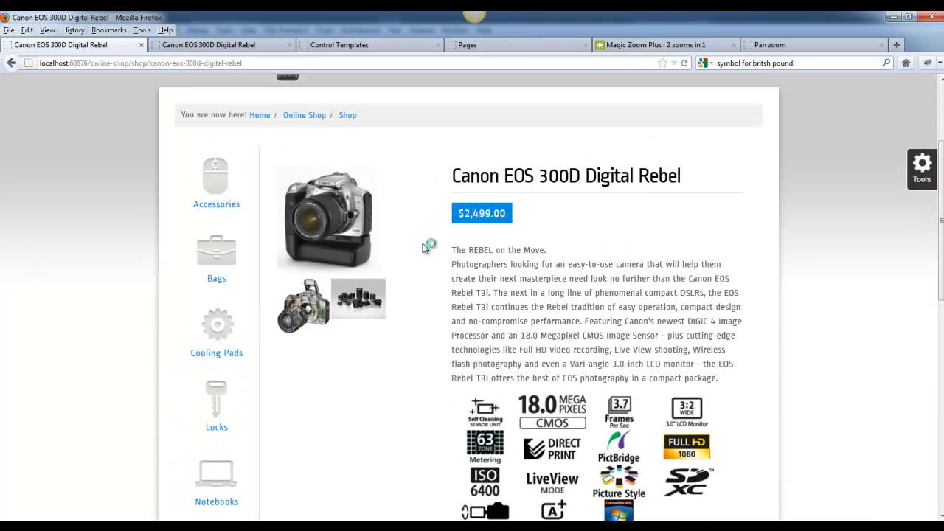
left_click(329, 218)
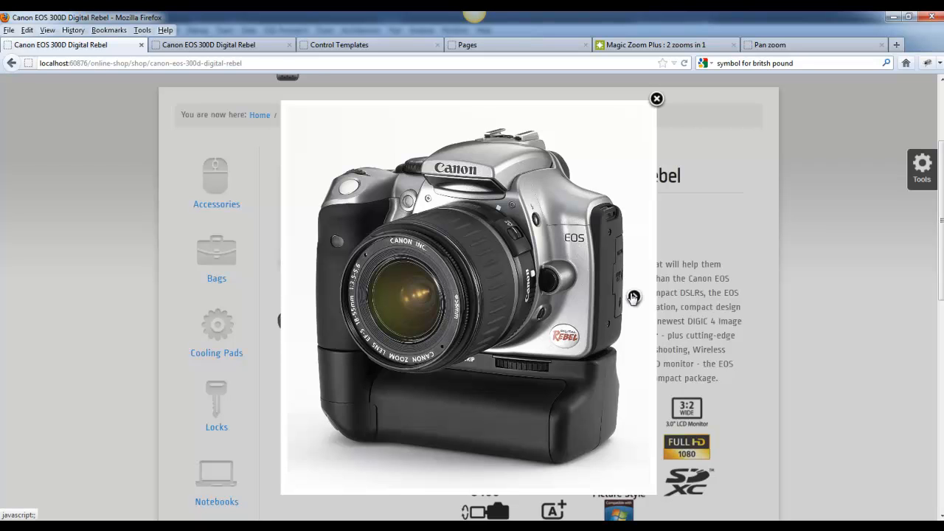
left_click(639, 297)
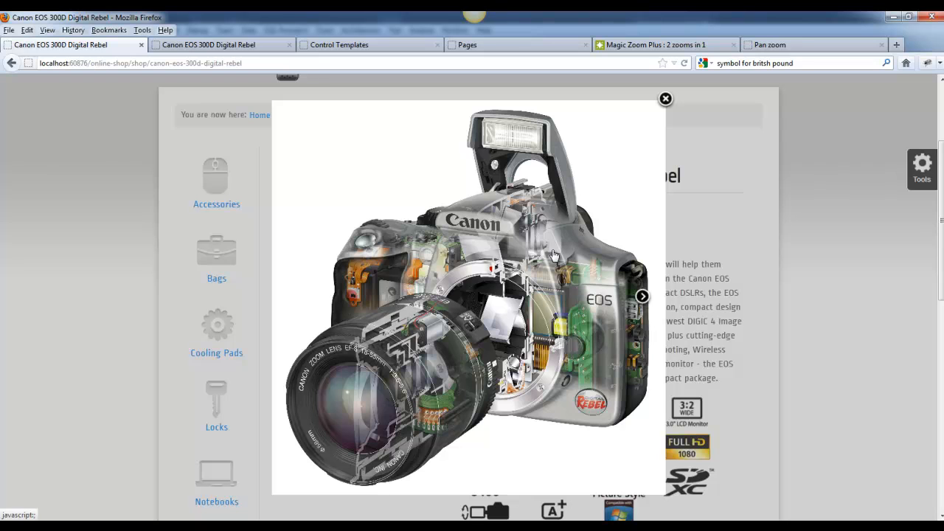
mouse_move(502, 246)
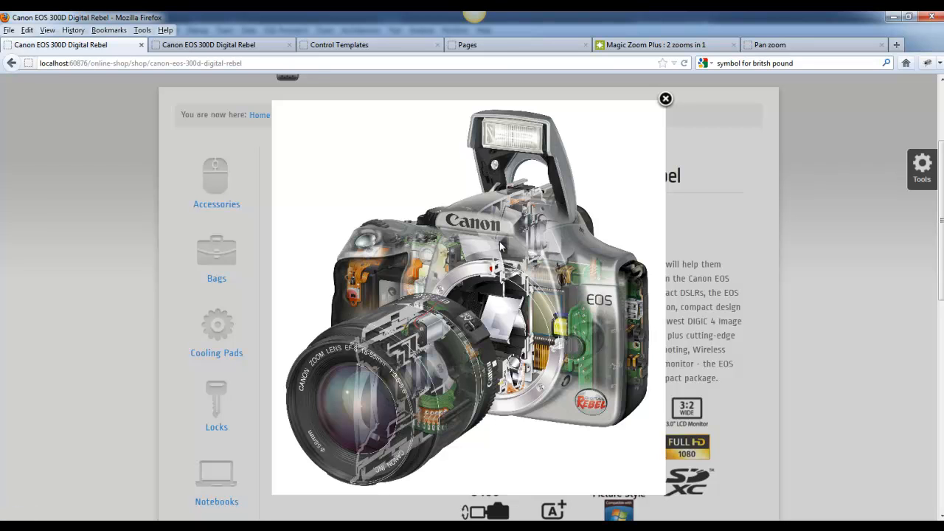
mouse_move(251, 79)
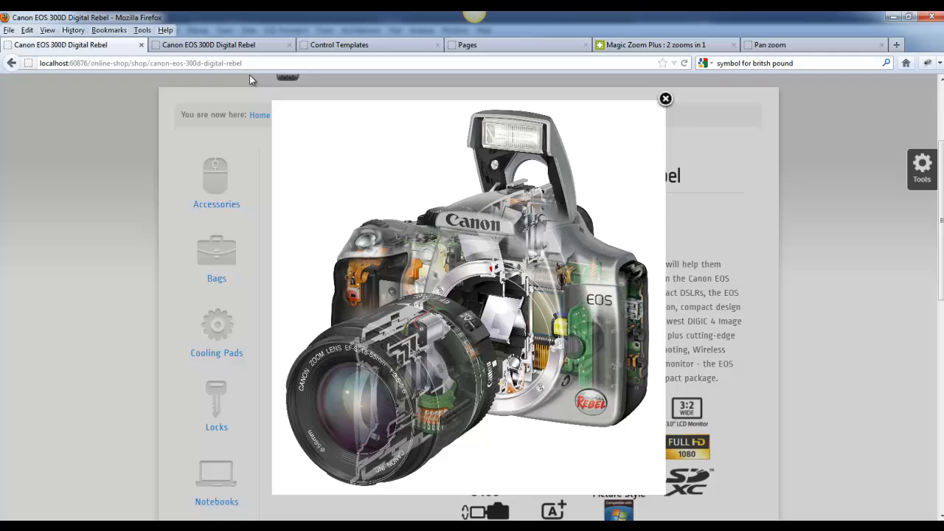
View the Magic Zoom version of the Canon product page and dismiss its enlarged zoom view.
left_click(664, 99)
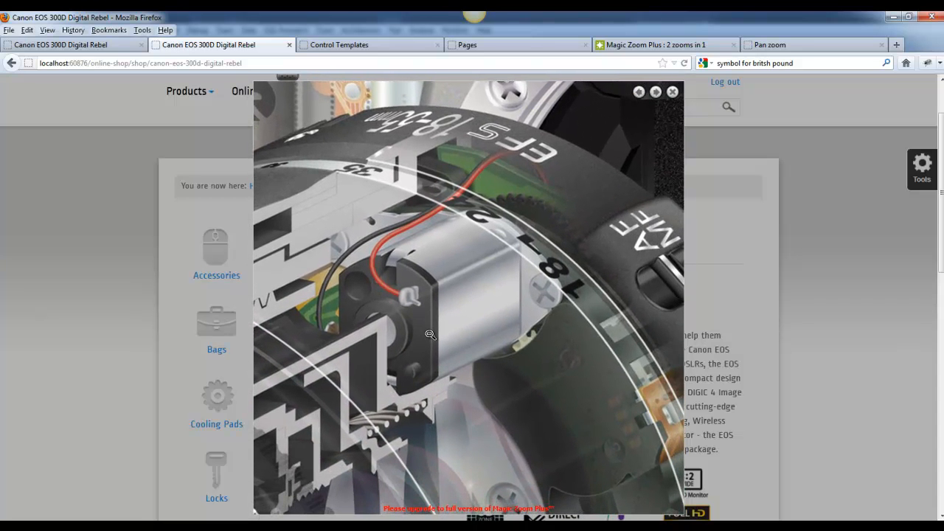
left_click(671, 92)
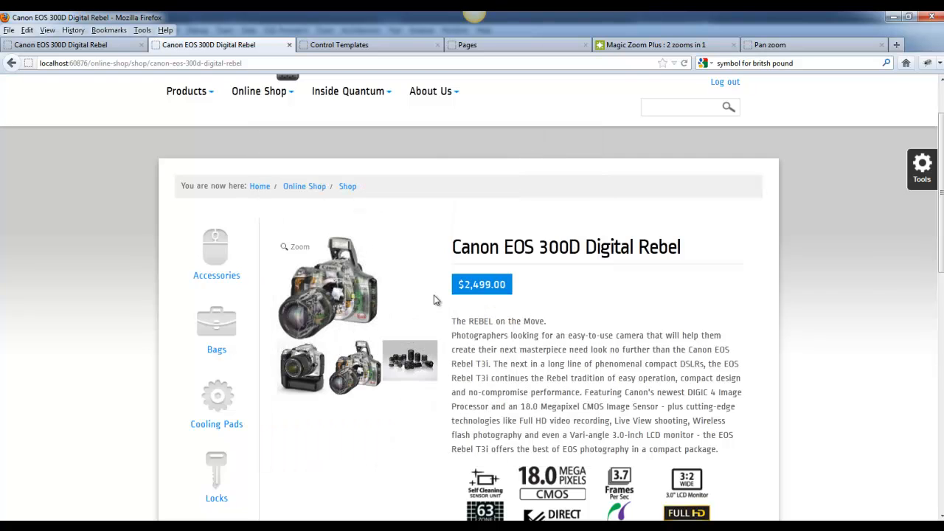
Browse the Magic 360 demo, spin the blue shoe, and return to the Magic Zoom Plus page.
left_click(656, 44)
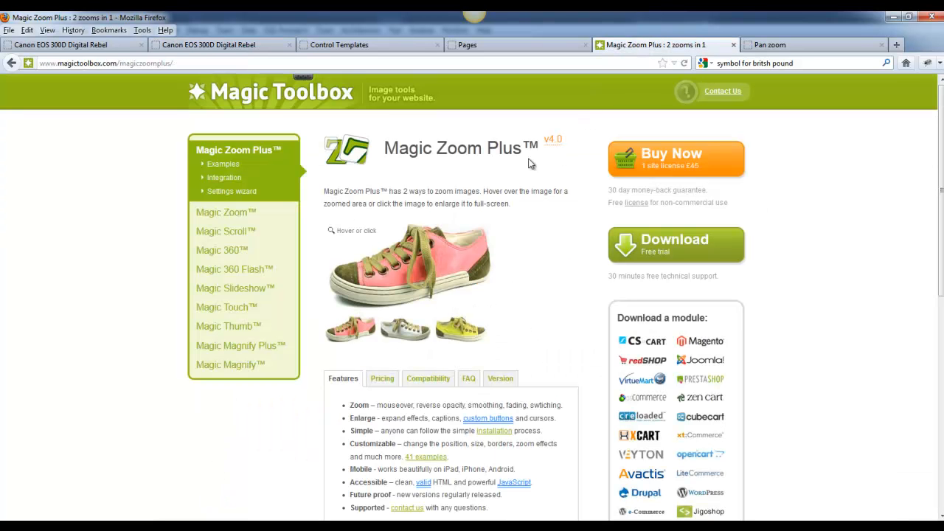
mouse_move(412, 121)
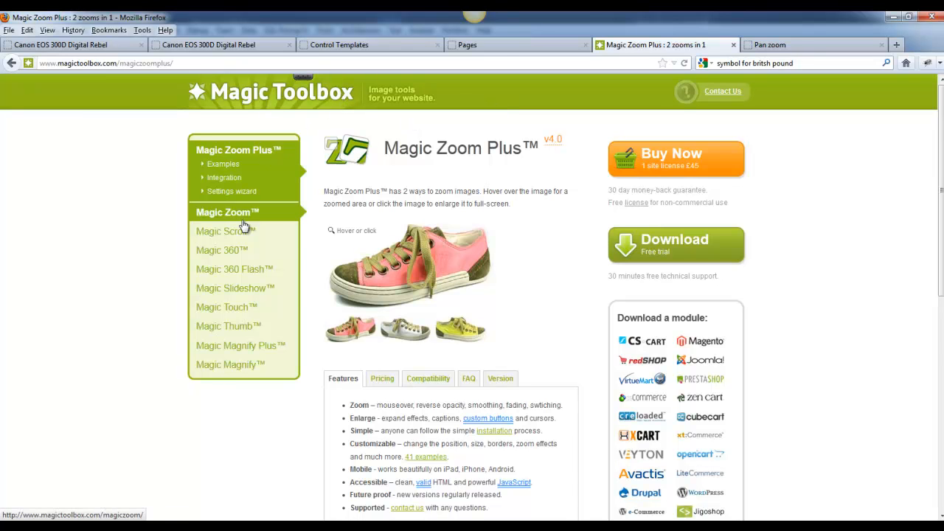
mouse_move(236, 269)
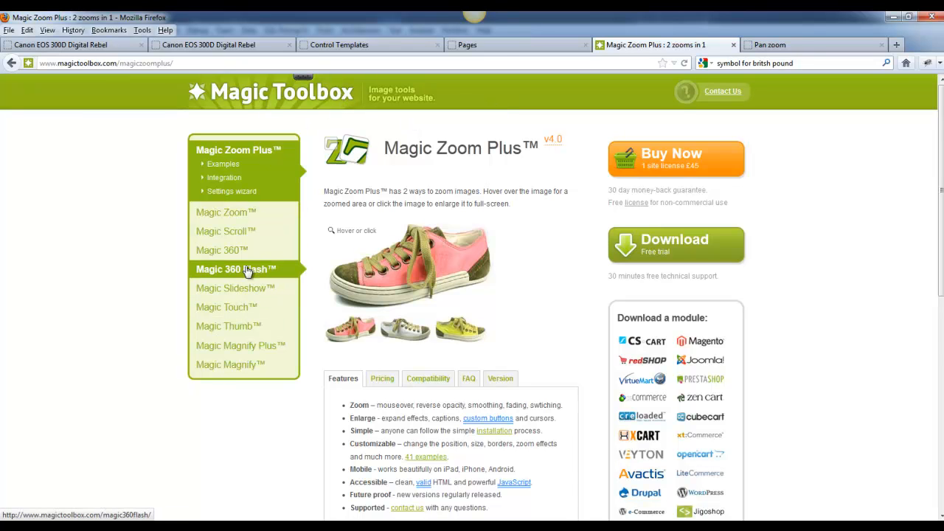
left_click(221, 249)
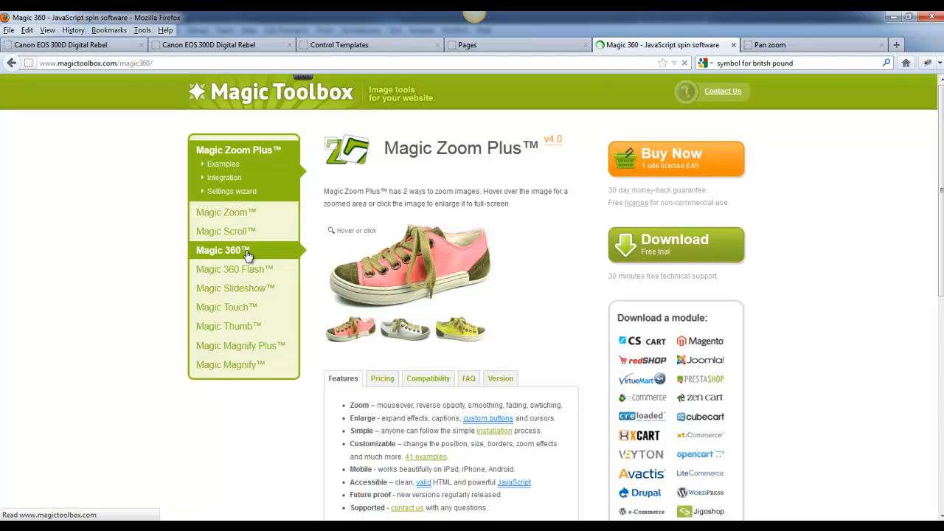
left_click(223, 251)
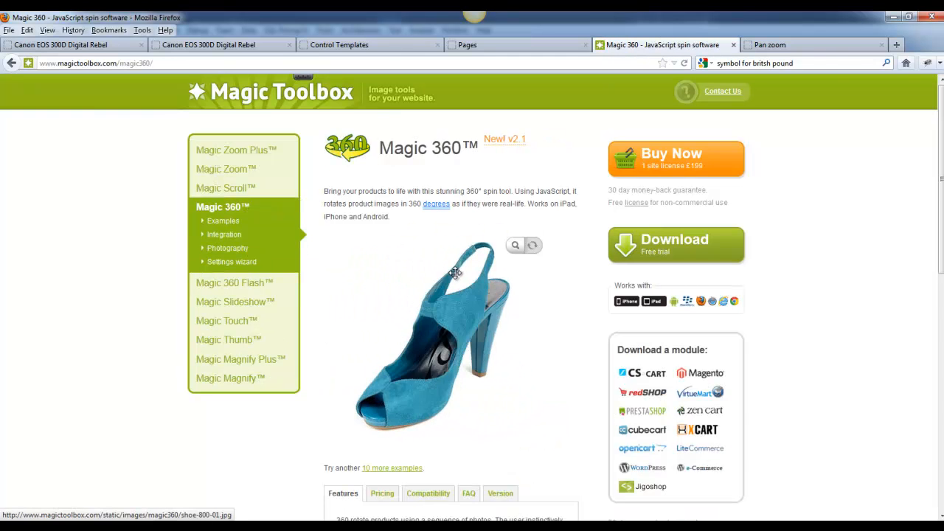
left_click_drag(454, 273, 413, 292)
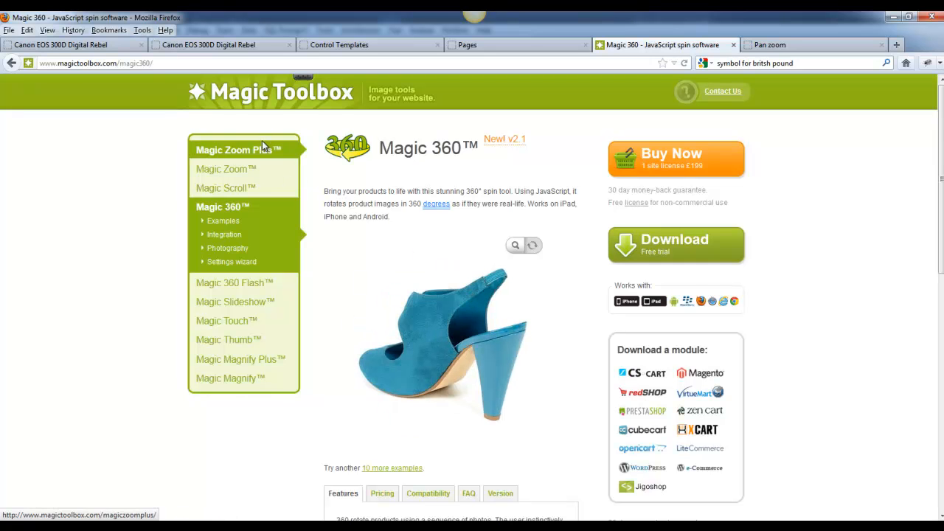
left_click(237, 149)
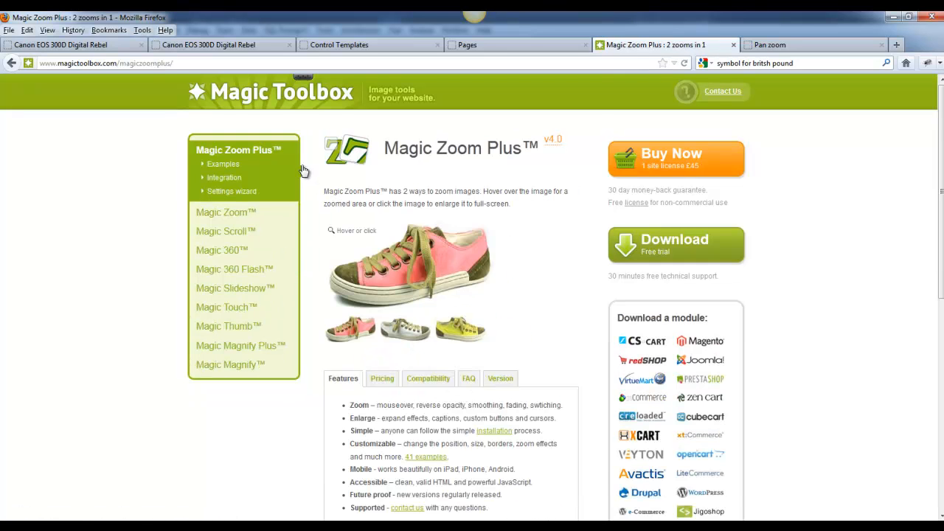
mouse_move(708, 177)
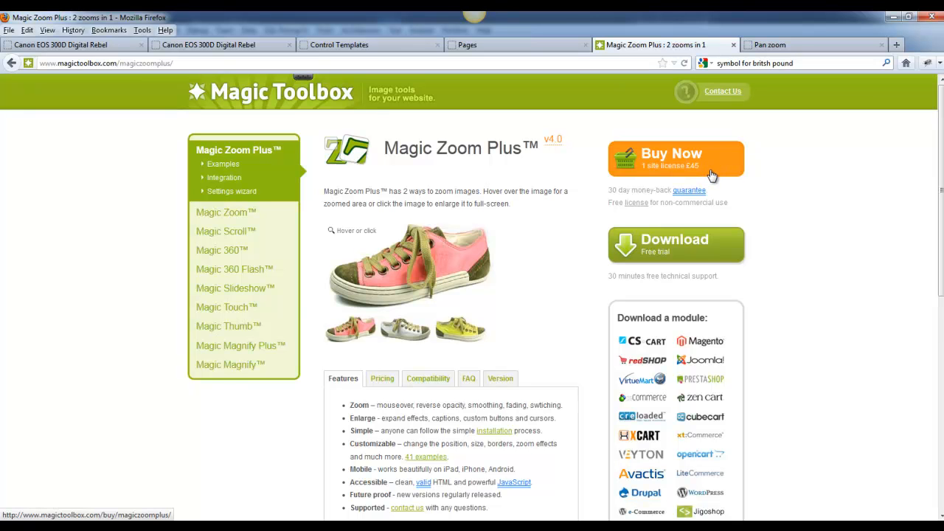
mouse_move(711, 169)
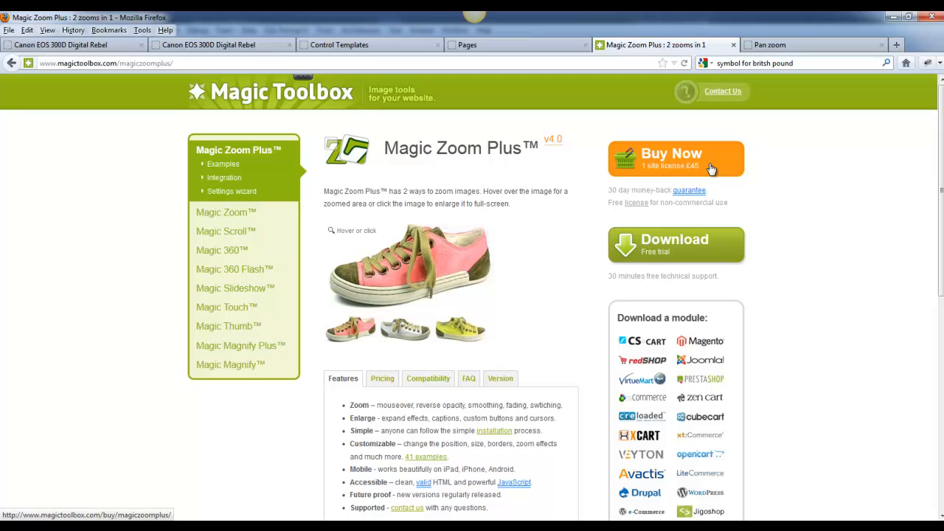
mouse_move(714, 216)
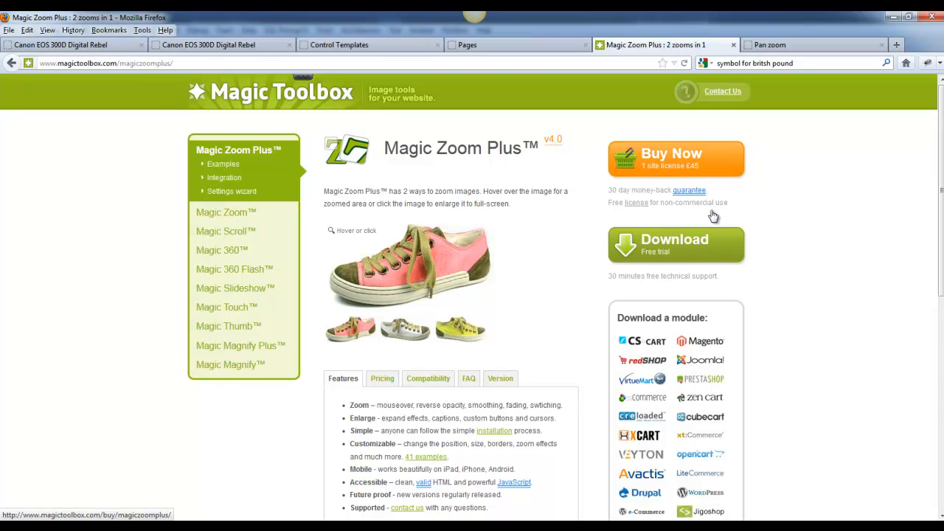
mouse_move(702, 247)
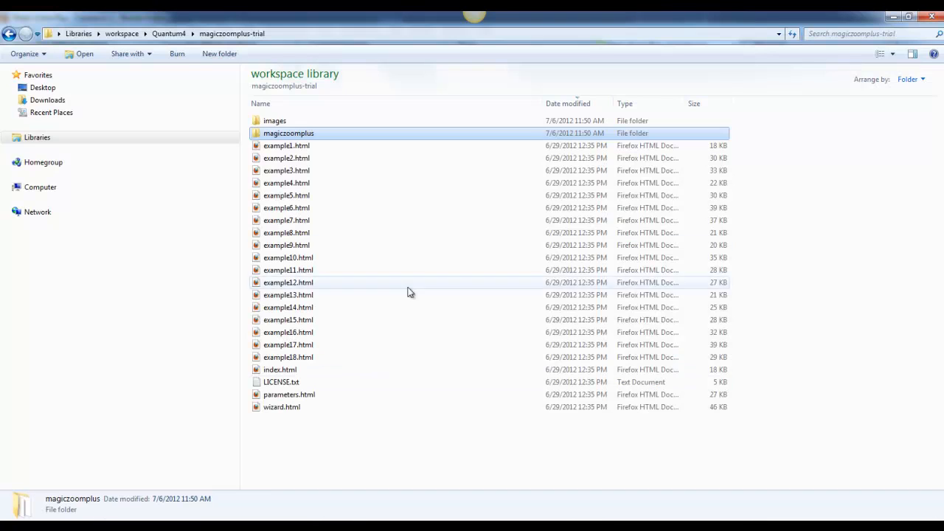
mouse_move(307, 375)
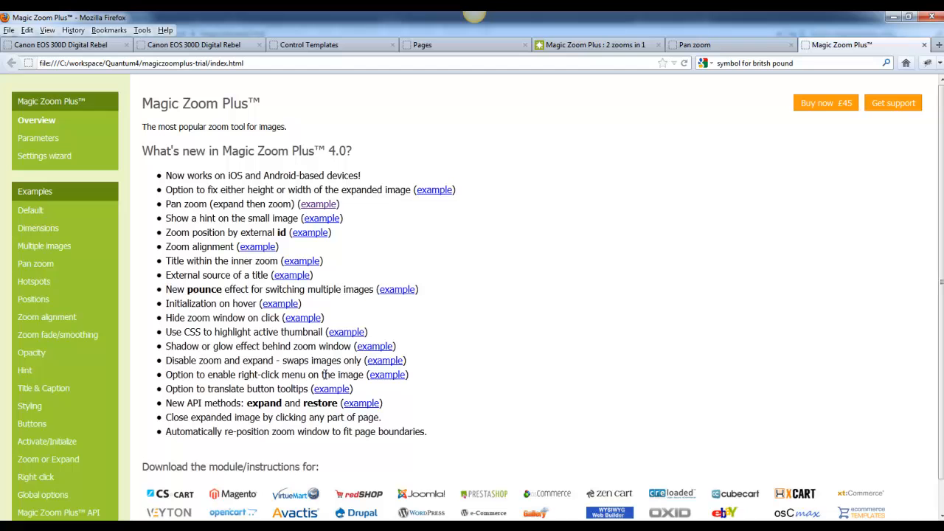
View the trial's Pan zoom example with its expanded motorcycle image and HTML code.
left_click(36, 262)
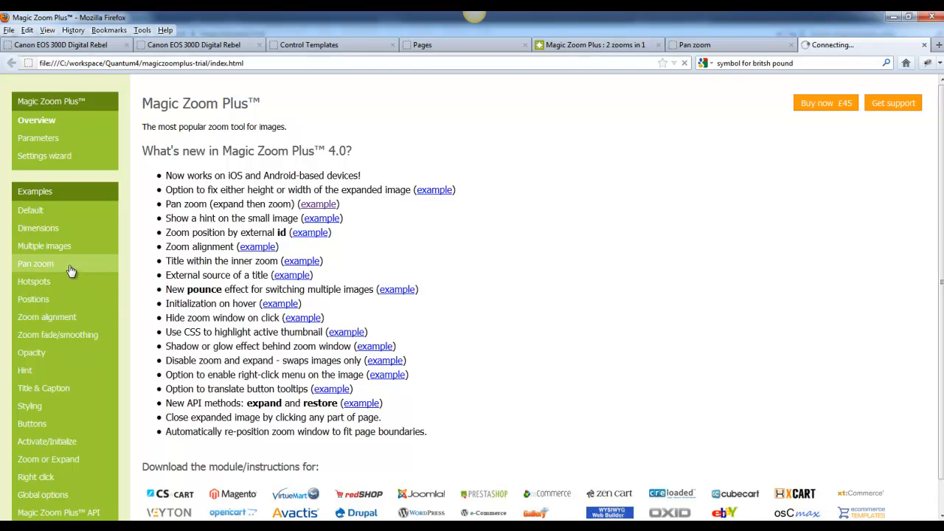
left_click(36, 263)
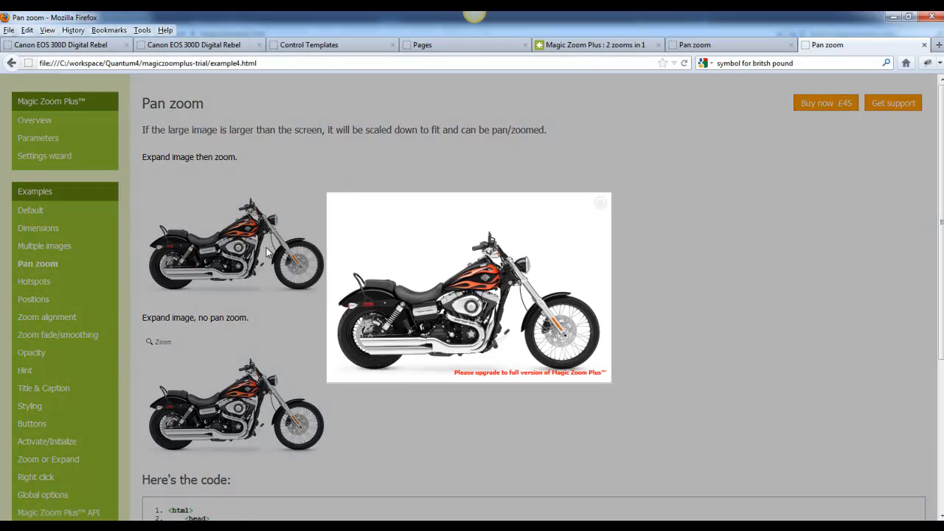
scroll("down", 3)
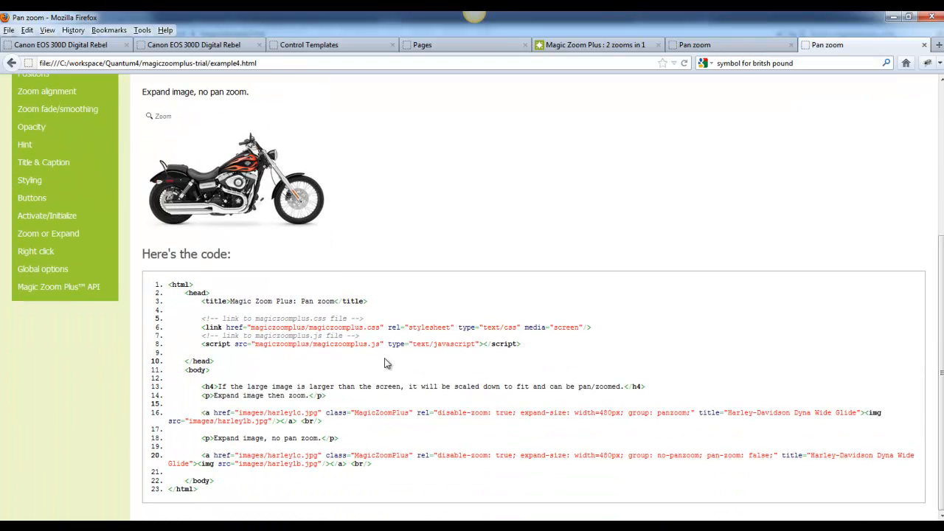
mouse_move(363, 378)
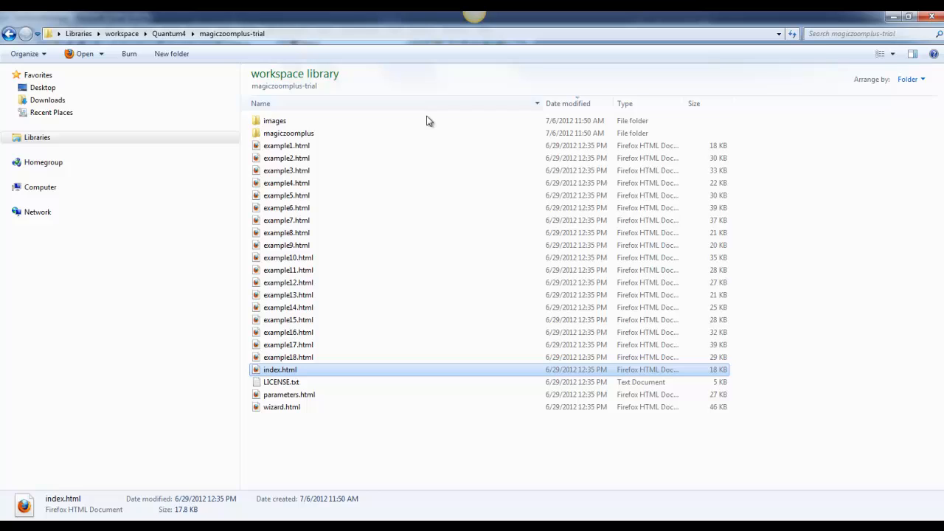
Copy the magiczoomplus folder for pasting into the SitefinityWebApp project.
right_click(289, 133)
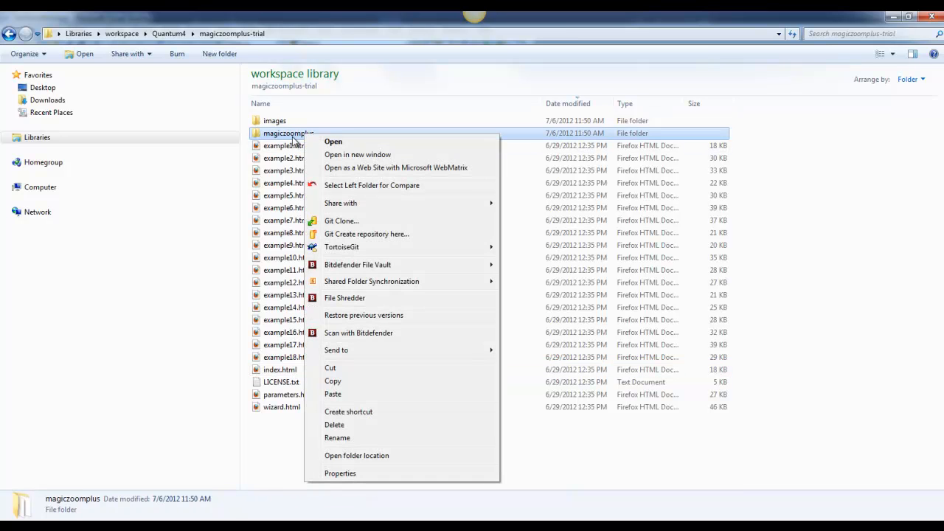
left_click(334, 142)
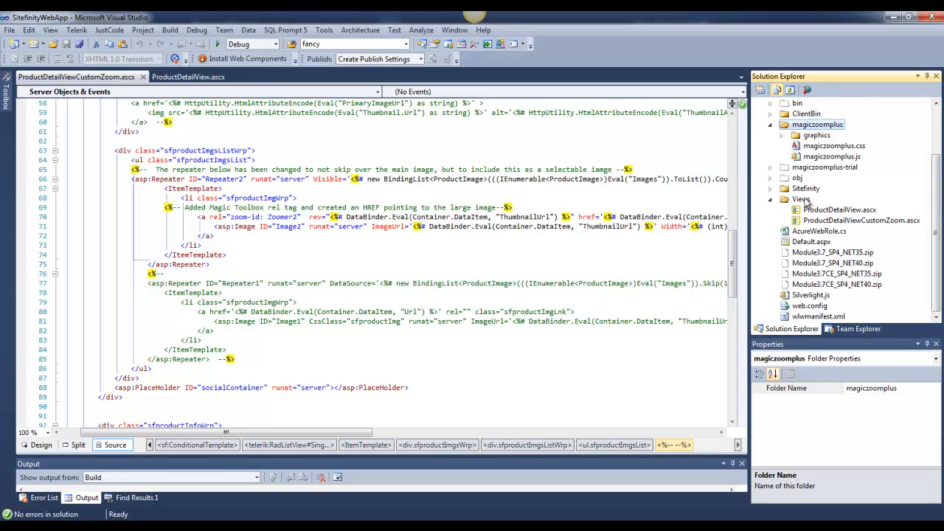
Compare ProductDetailView.ascx with ProductDetailViewCustomZoom.ascx, then return to the Sitefinity backend.
left_click(840, 209)
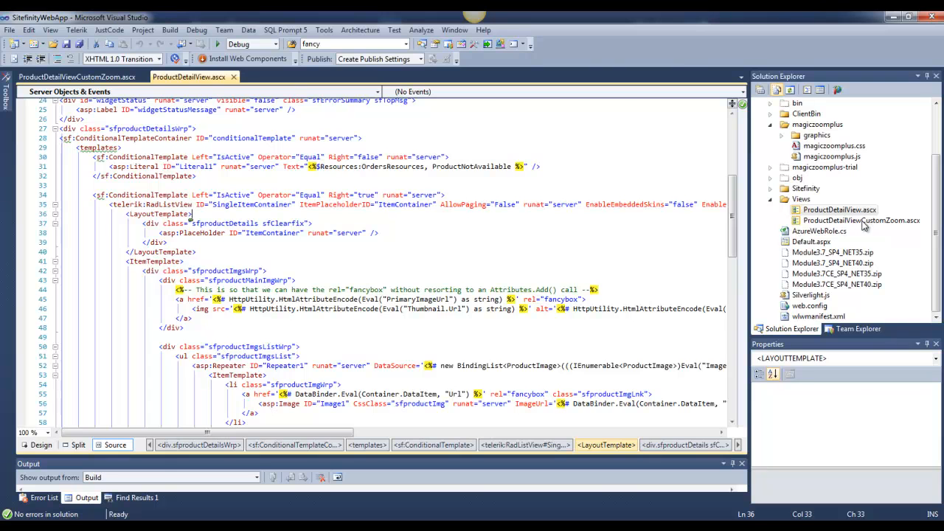
left_click(76, 76)
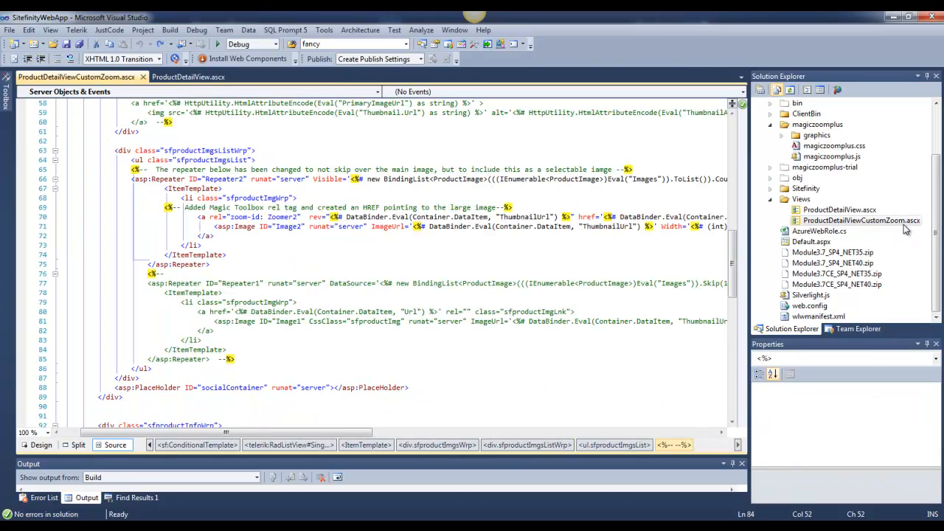
left_click(189, 76)
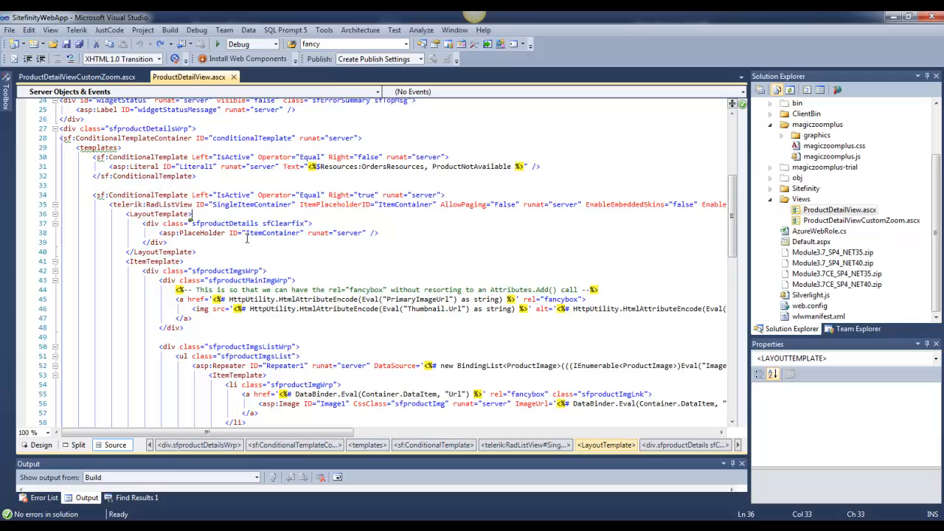
left_click(155, 261)
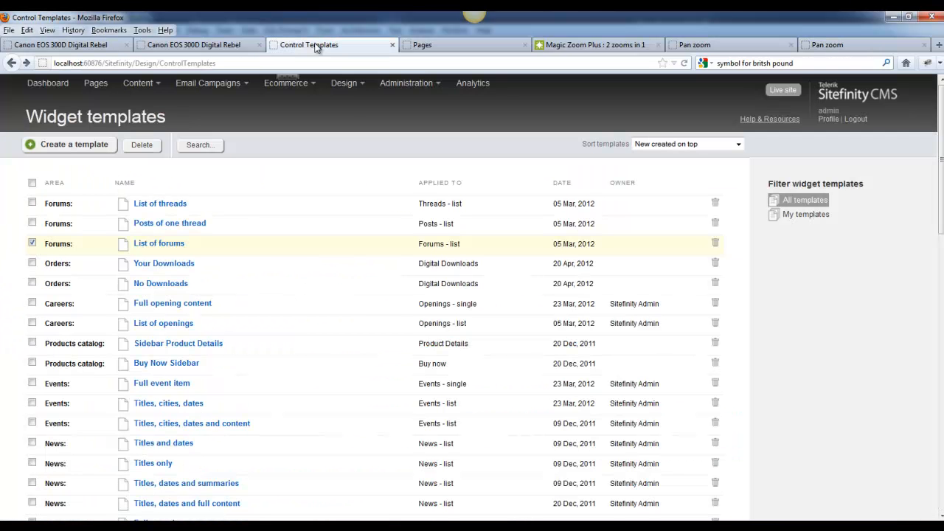
Locate the Product Details template under Products catalog in Widget templates and view it.
left_click(343, 83)
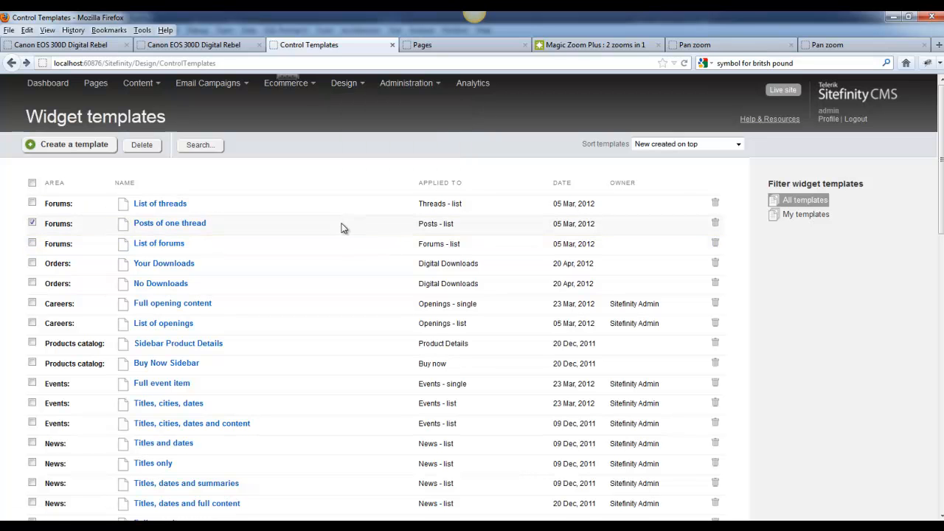
scroll("down", 3)
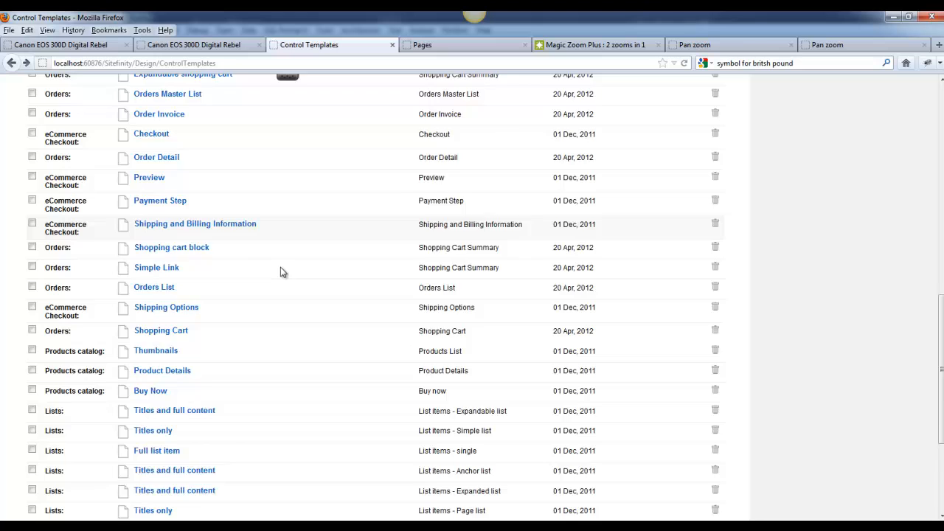
scroll("down", 3)
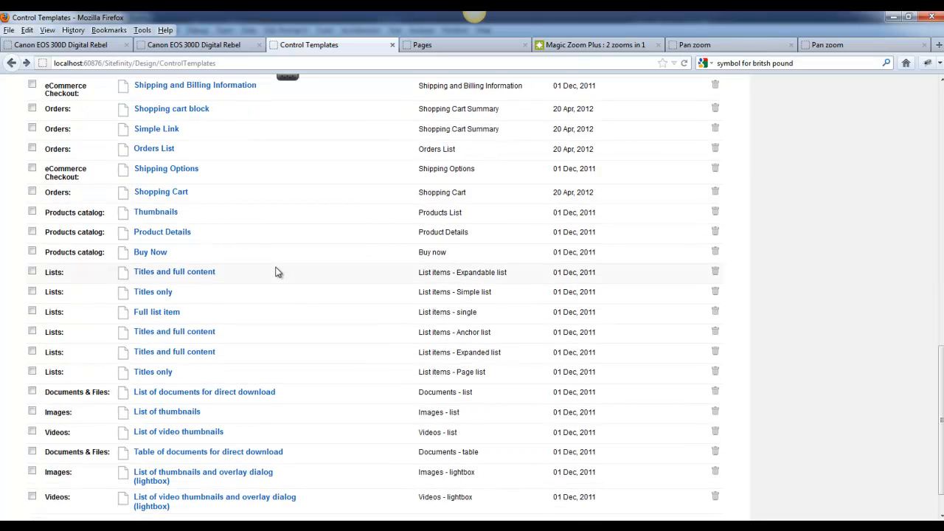
mouse_move(190, 236)
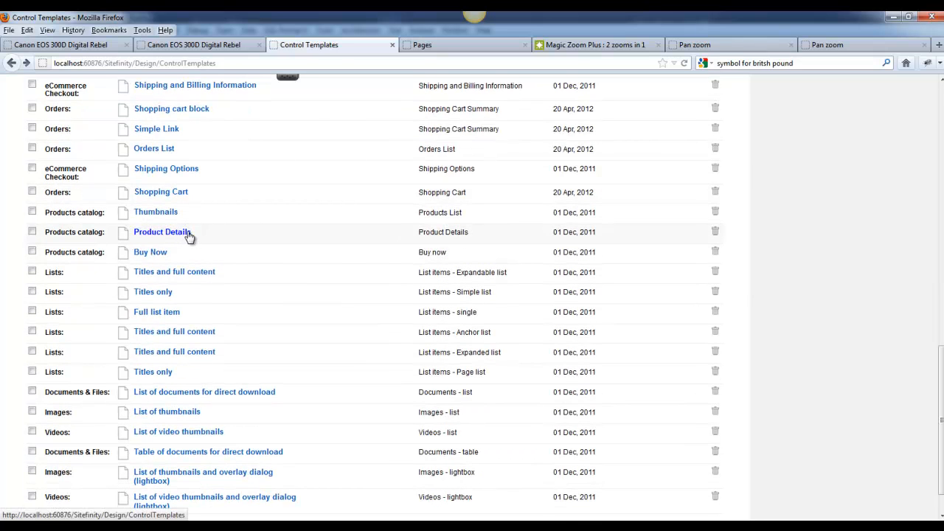
left_click(162, 231)
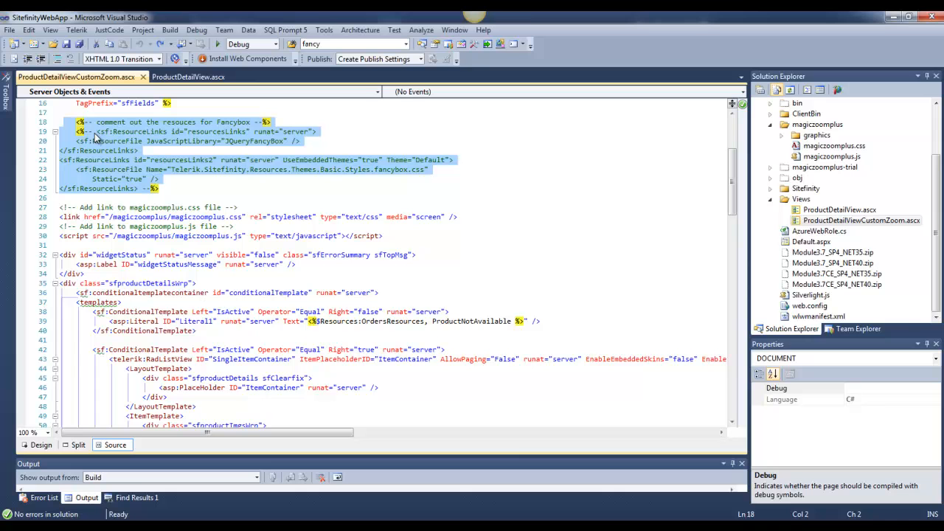
left_click(214, 236)
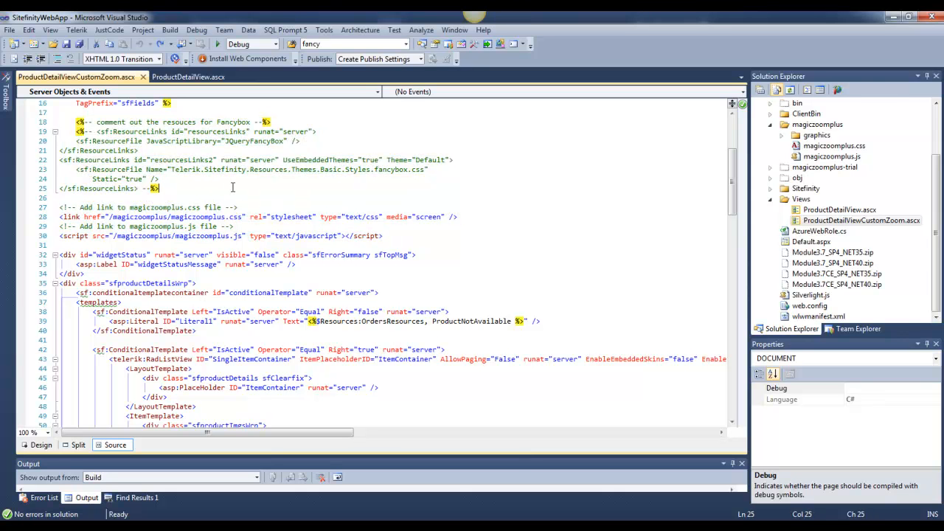
scroll("down", 3)
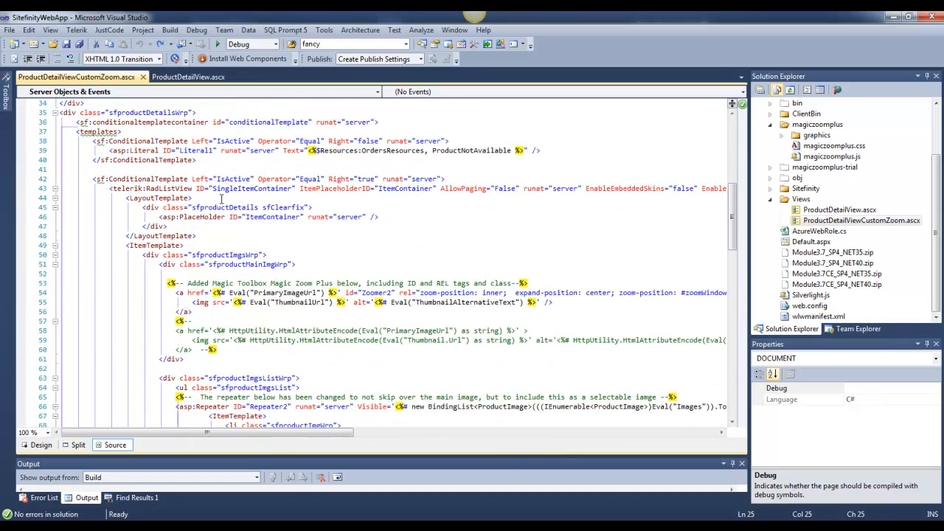
scroll("down", 3)
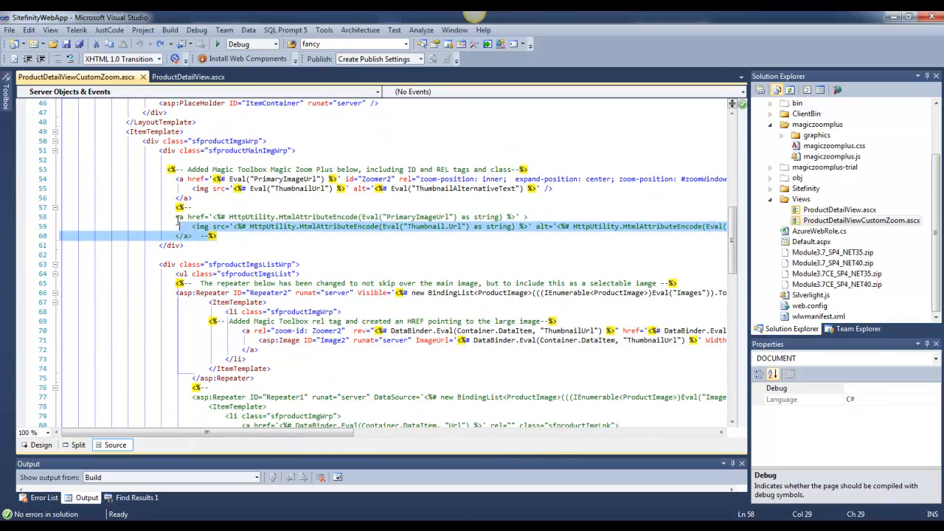
left_click(180, 215)
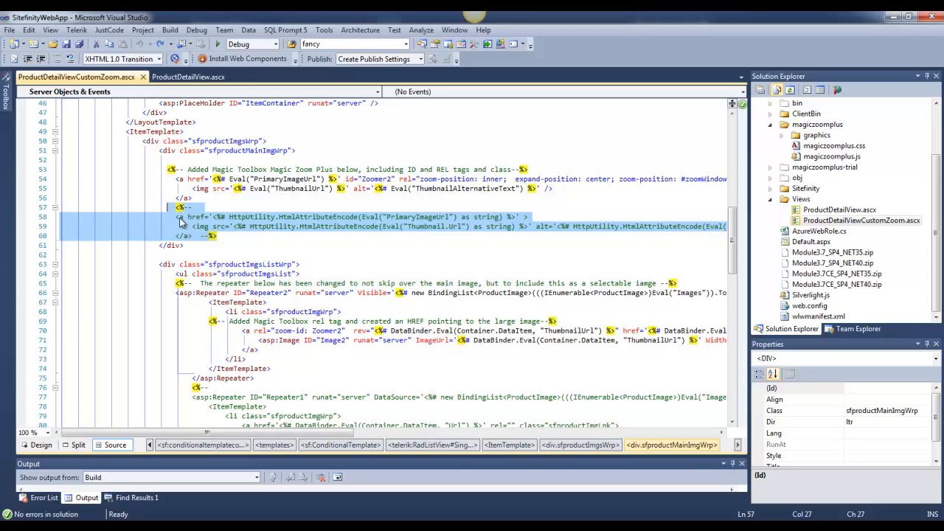
mouse_move(316, 229)
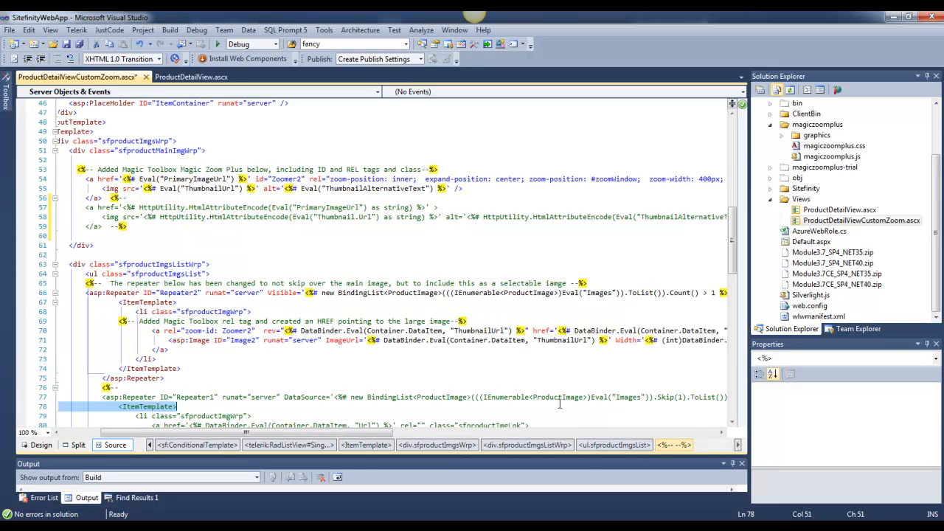
left_click(287, 431)
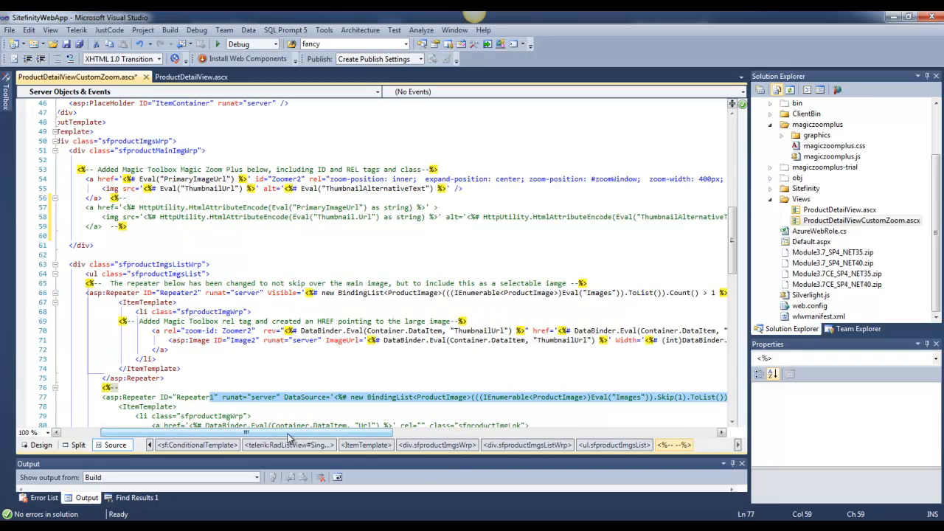
scroll("right", 3)
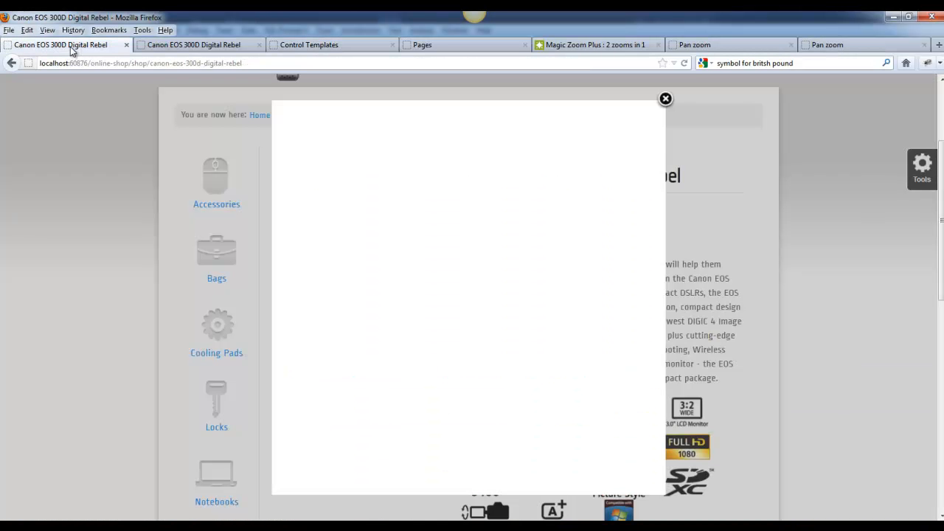
Preview the enlarged Magic Zoom Plus camera view on the Canon product page and dismiss it.
left_click(664, 99)
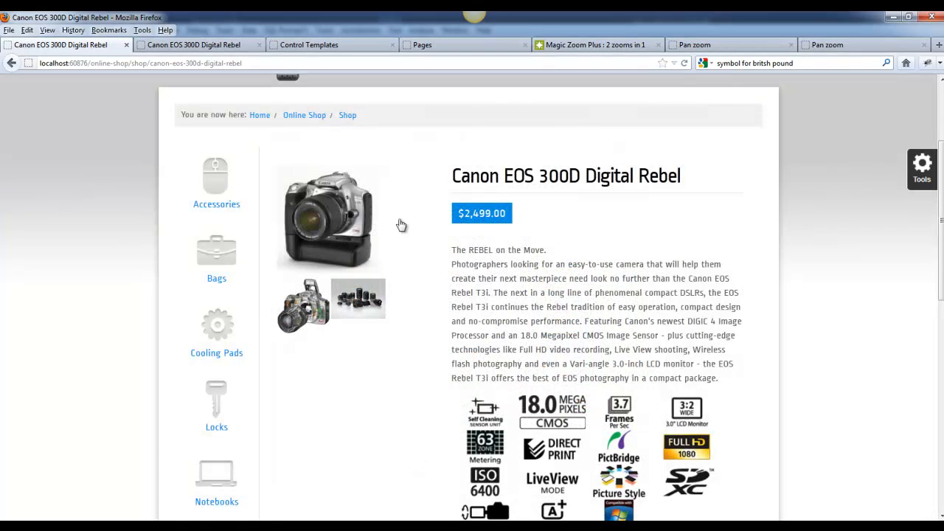
mouse_move(304, 305)
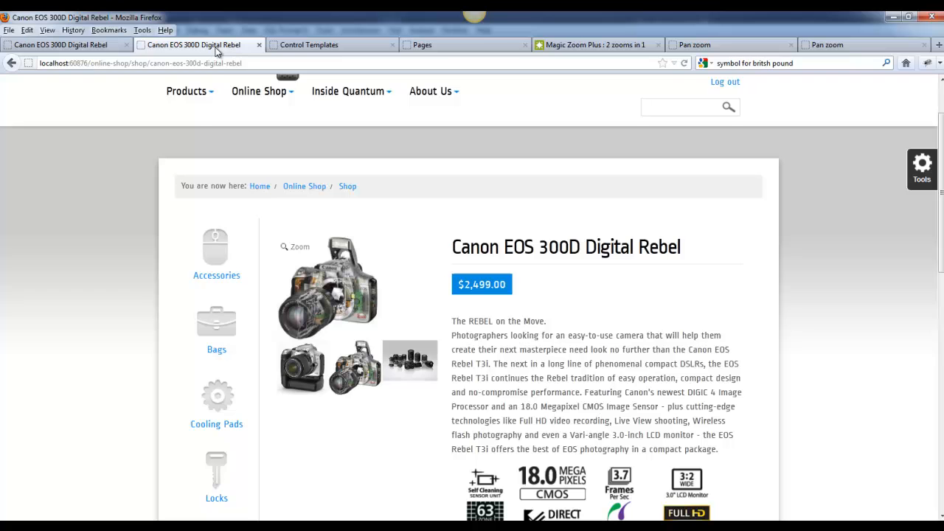
left_click(301, 370)
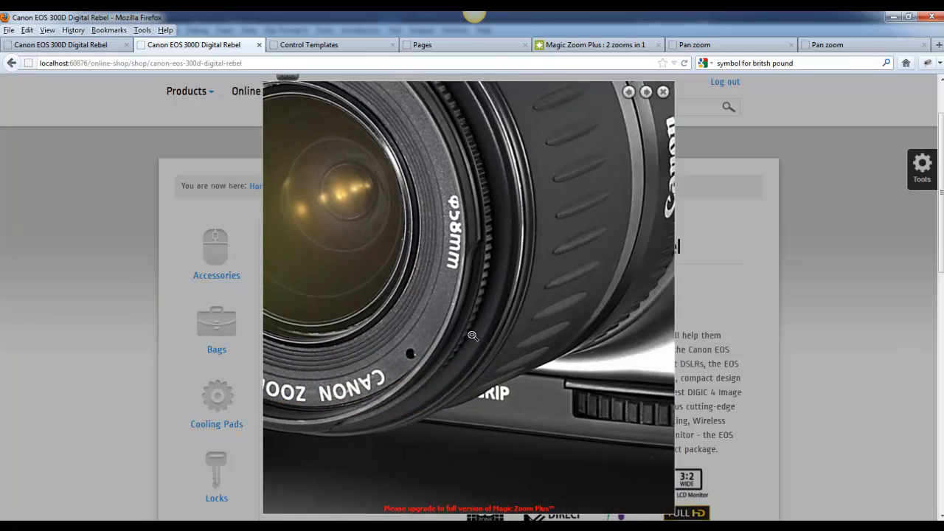
left_click(661, 91)
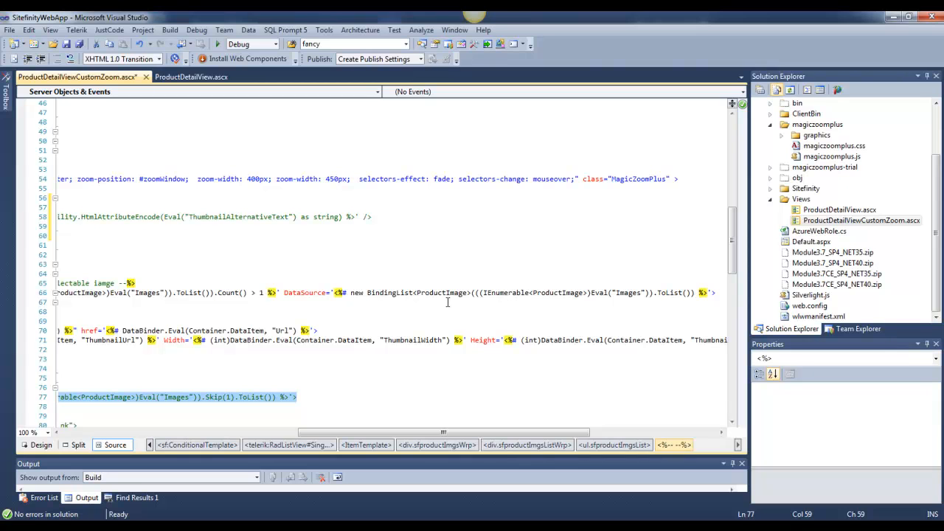
Review Repeater2 and the Image2 control's zoom-id rel attribute, then go to the Pages list.
left_click(277, 292)
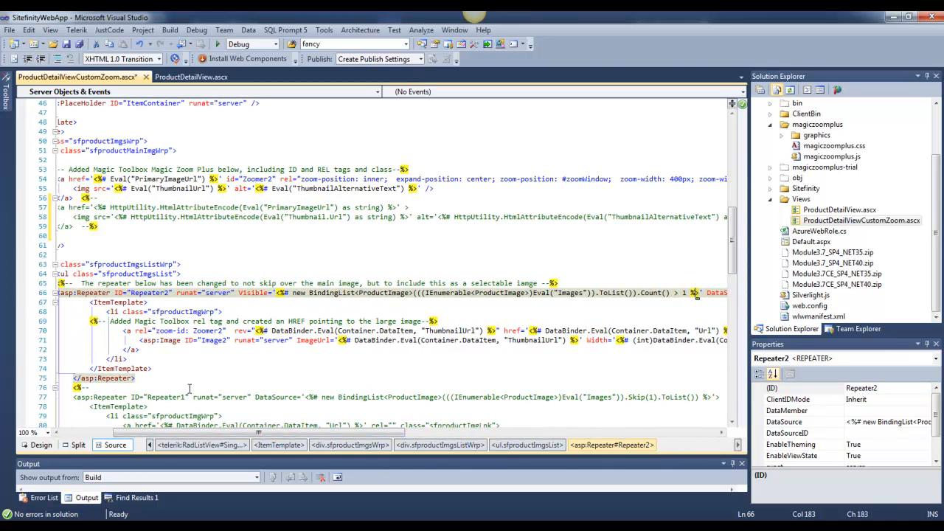
scroll("down", 3)
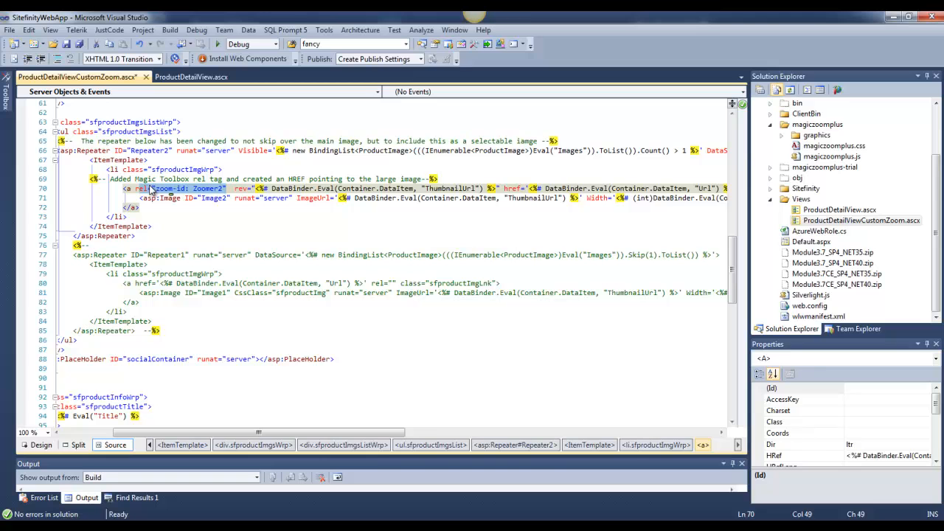
left_click(214, 198)
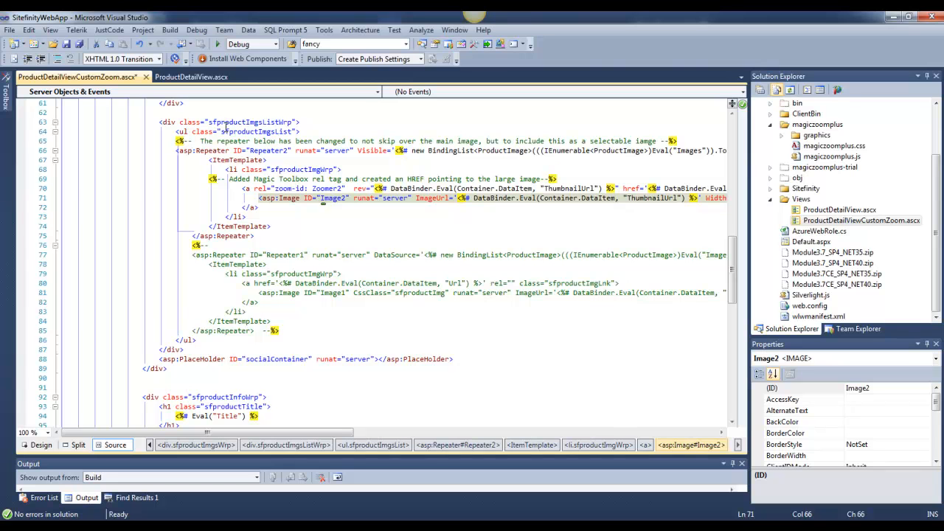
left_click(268, 150)
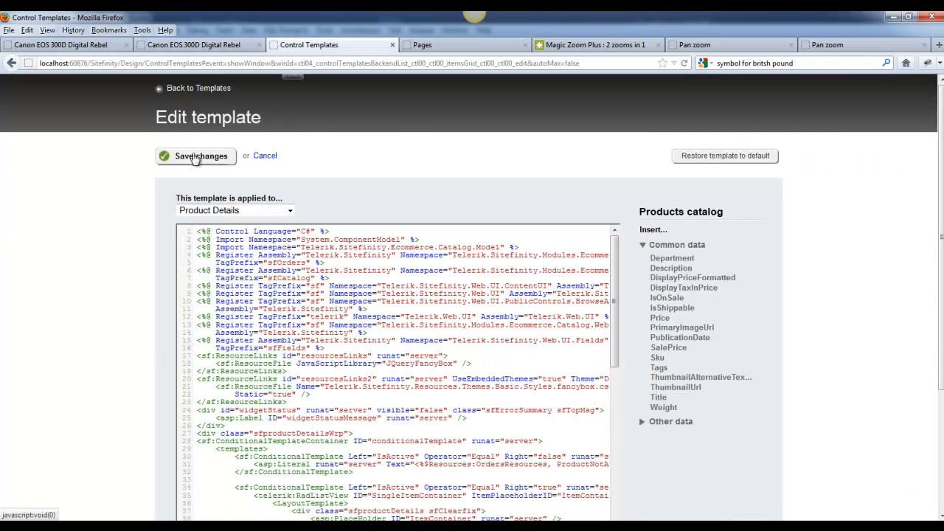
mouse_move(390, 368)
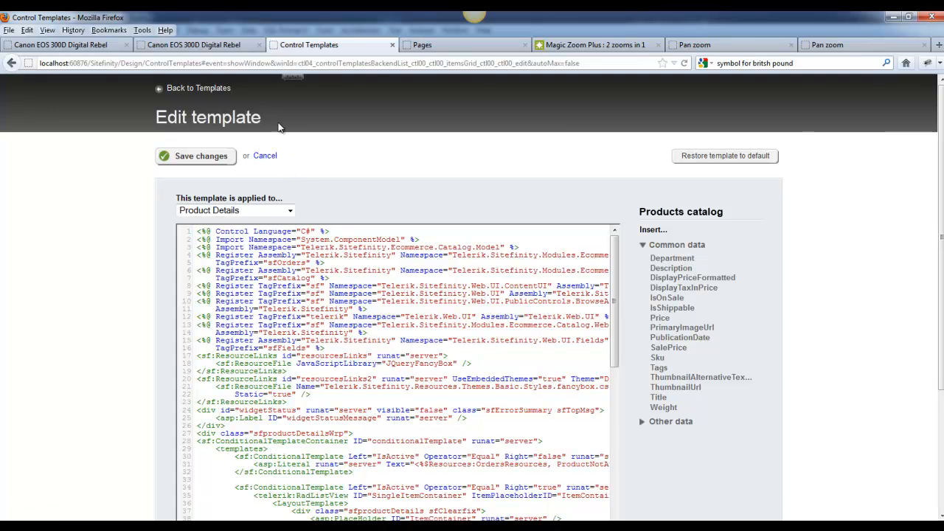
left_click(422, 44)
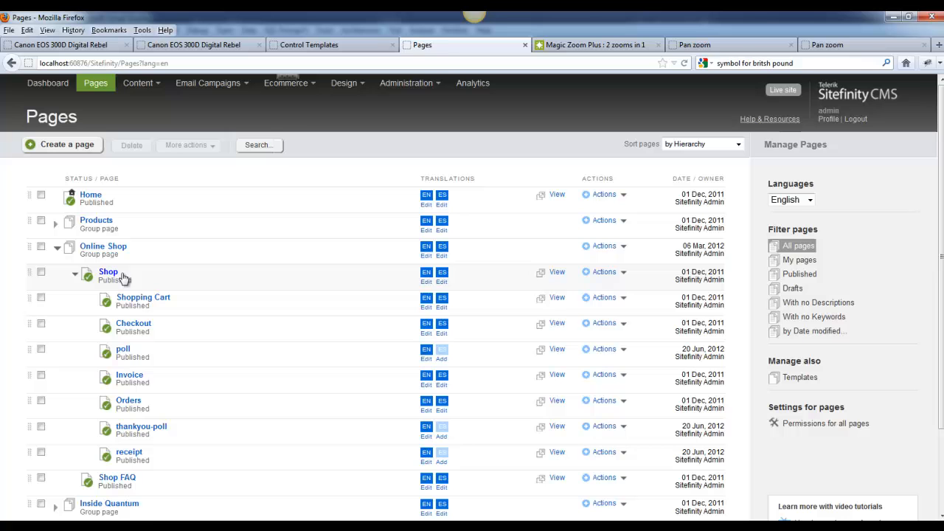
Edit the Shop page's Product list widget and show its advanced properties.
left_click(107, 272)
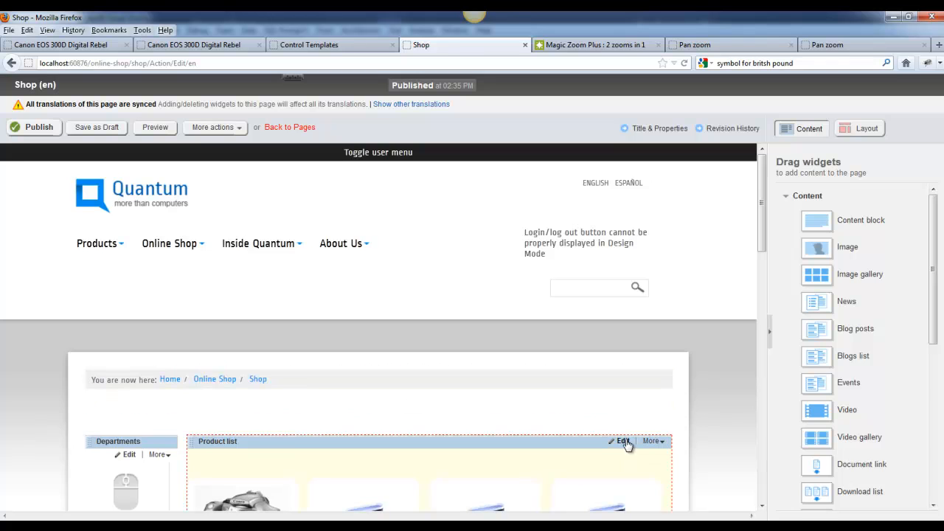
left_click(623, 441)
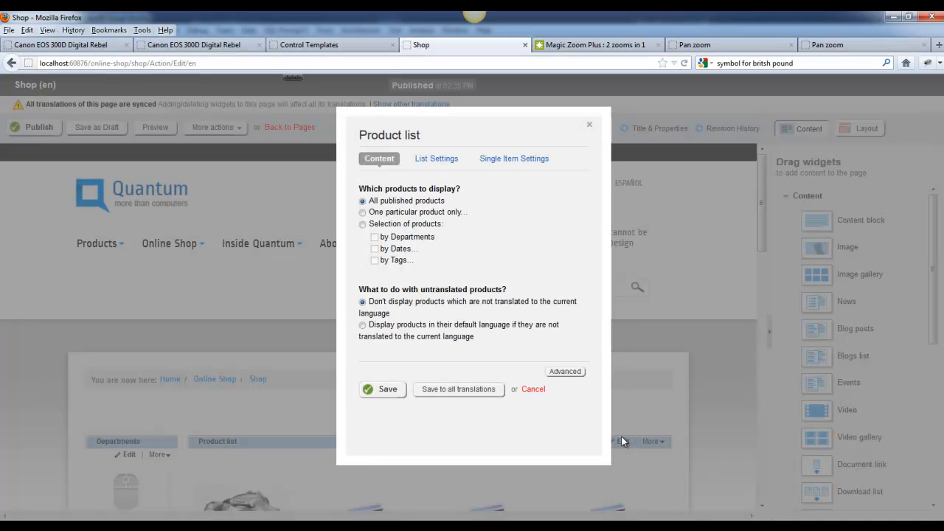
left_click(565, 372)
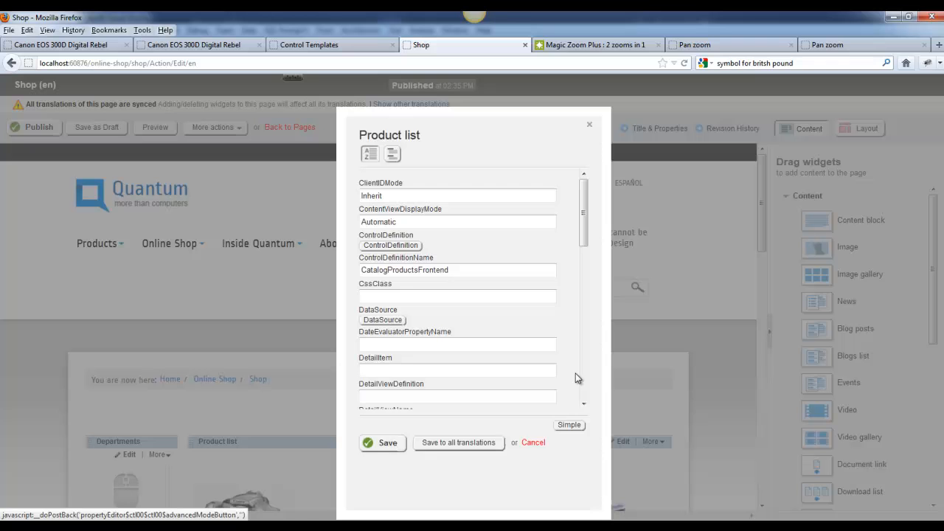
Browse ControlDefinition > Views > ProductsFrontendDetail properties for the detail view path.
left_click(390, 245)
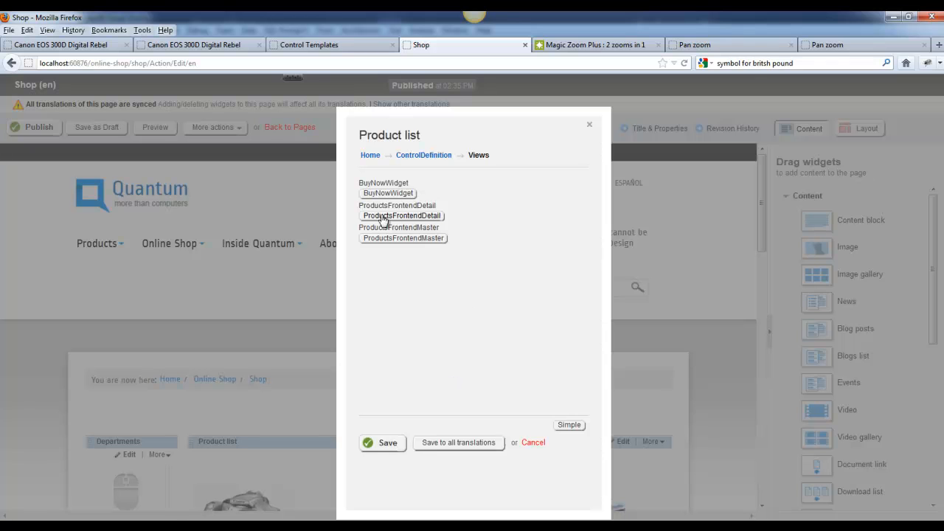
left_click(402, 215)
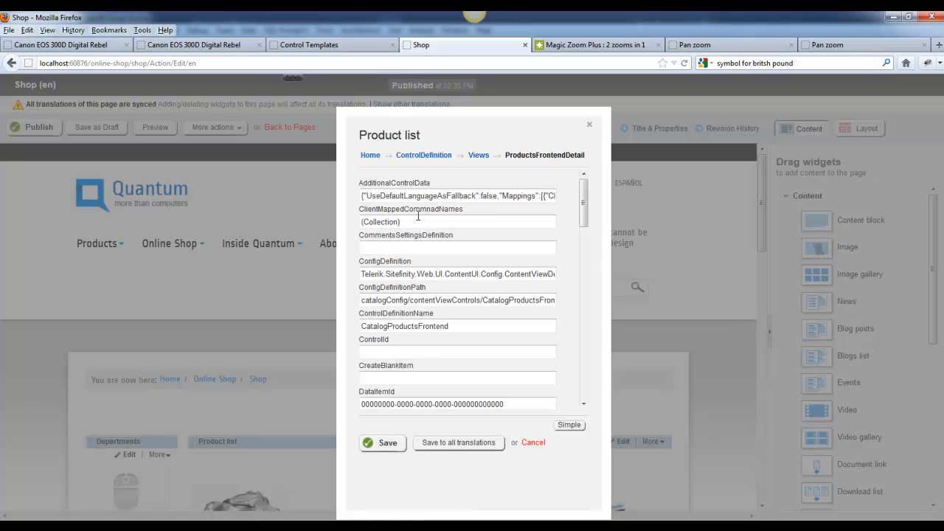
scroll("down", 3)
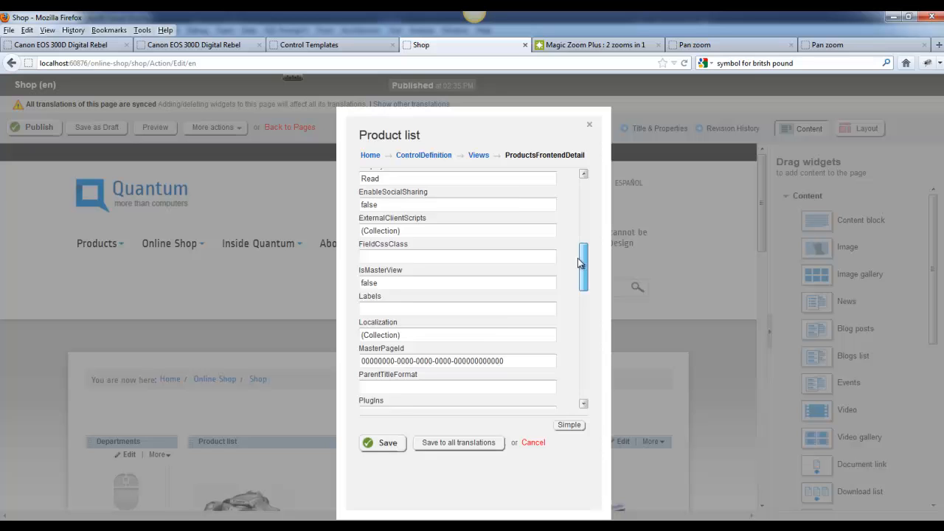
scroll("down", 3)
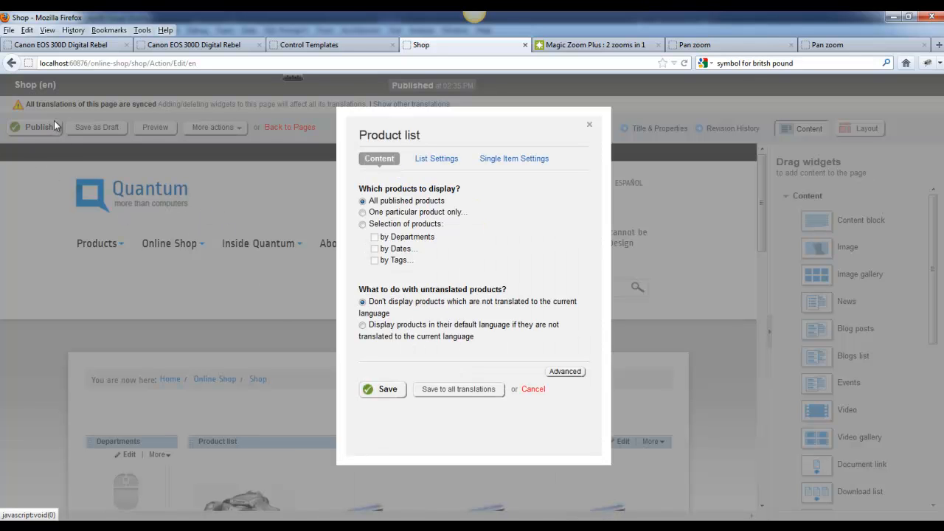
View the Canon EOS 300D product page, enlarge the camera image with Magic Zoom Plus, then close it.
left_click(195, 44)
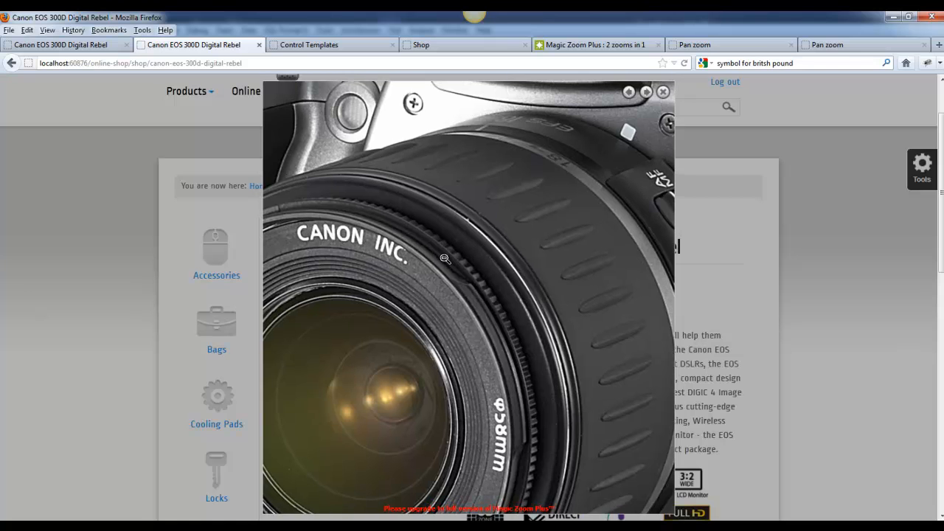
left_click(663, 91)
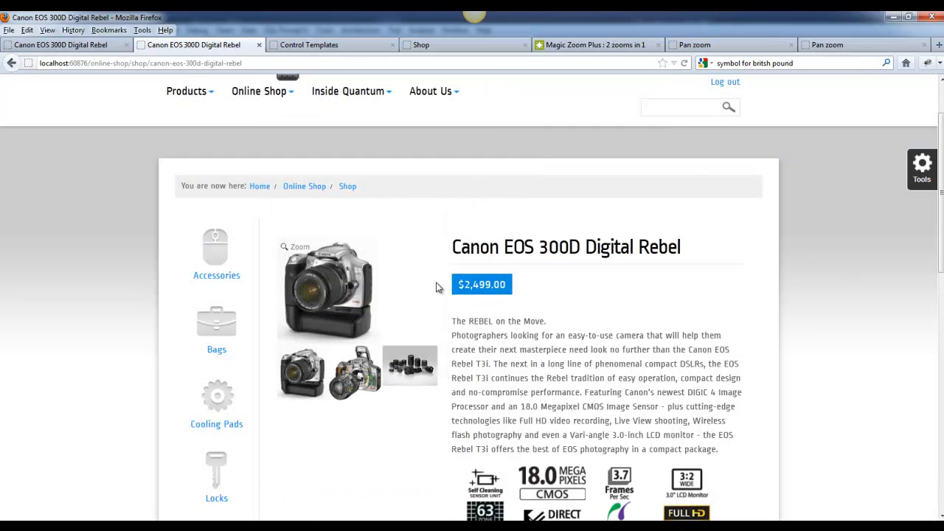